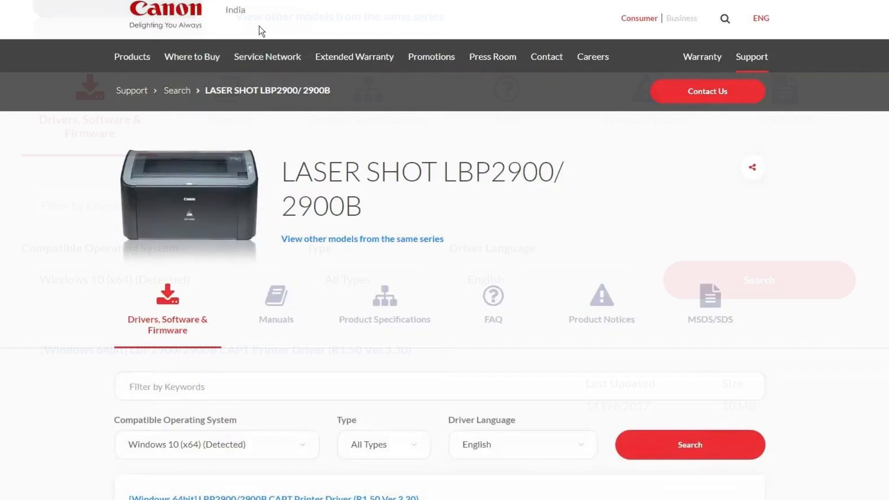
Locate the LBP2900/2900B CAPT Printer Driver for Windows 10 (x64) in the Drivers download list
scroll("down", 3)
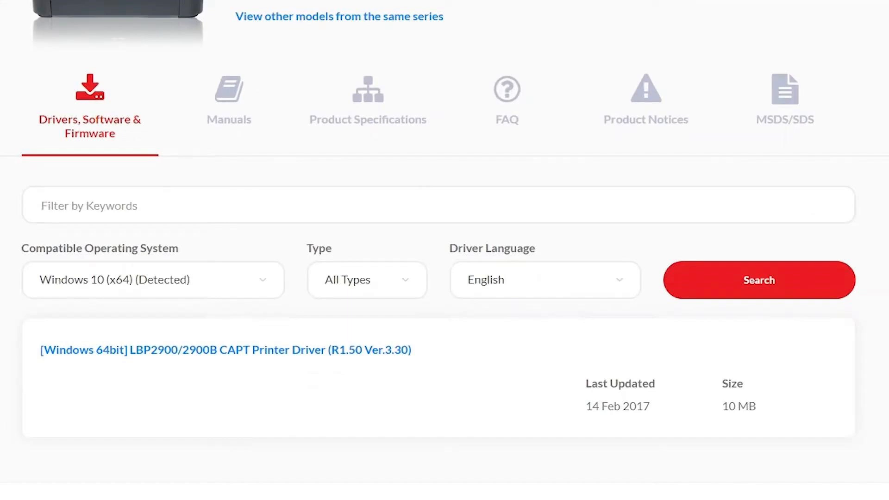
left_click(152, 279)
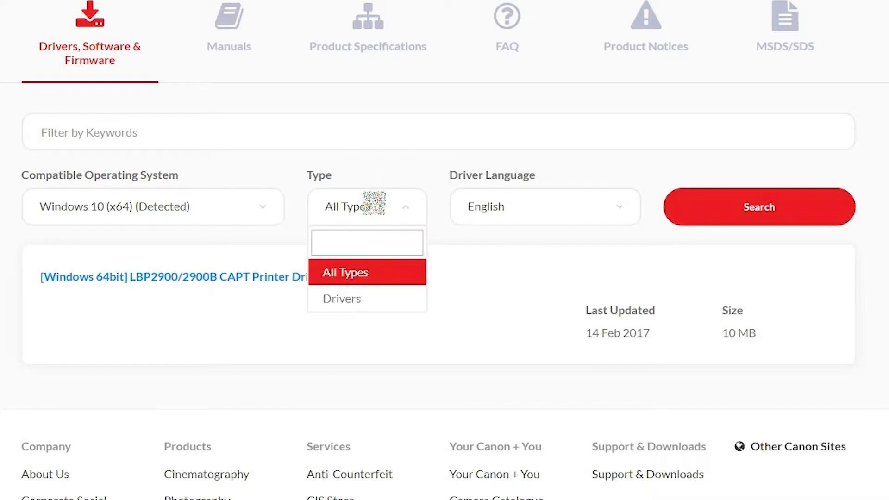
left_click(344, 272)
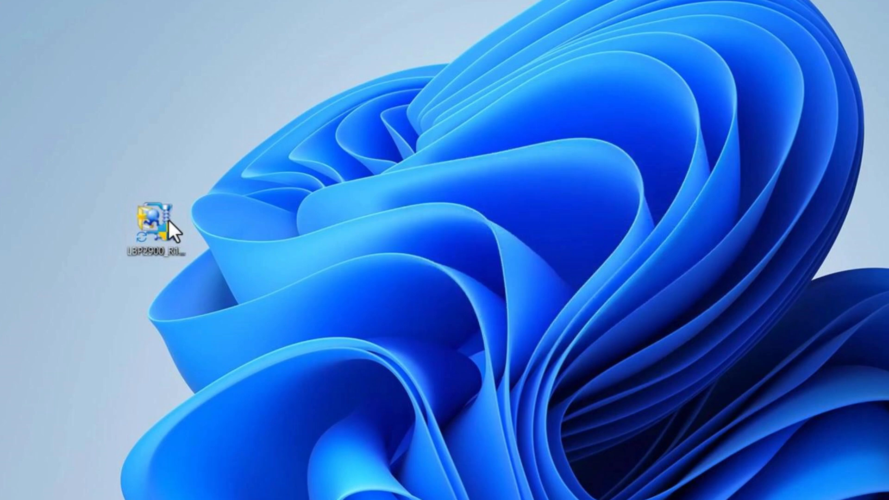
Run the downloaded LBP2900 .exe so WinZip extracts the driver folder onto the desktop
right_click(153, 225)
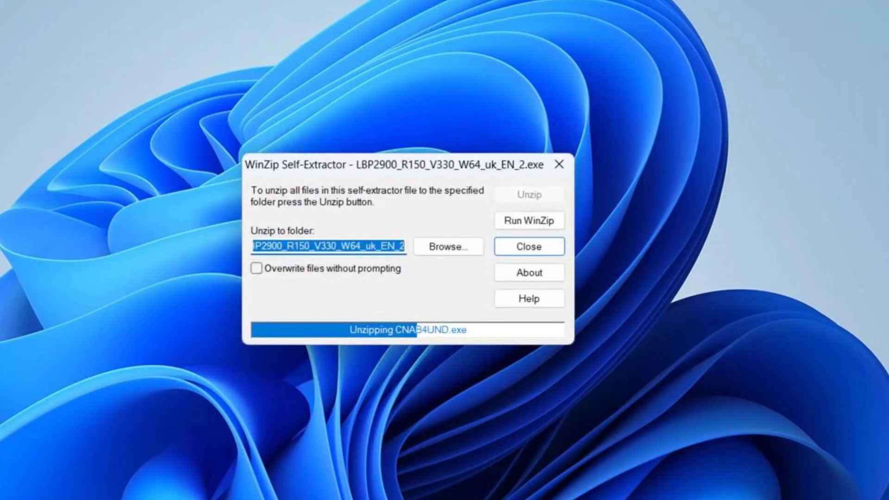
left_click(529, 246)
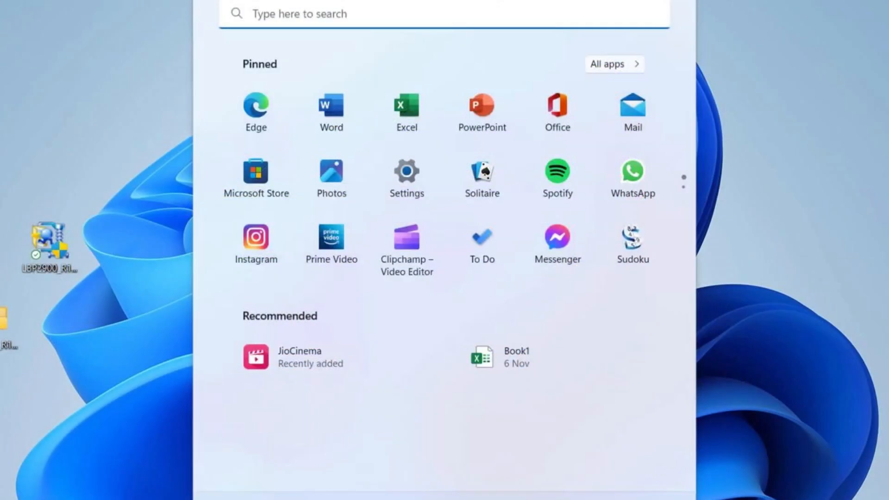
Launch Control Panel from Start search and begin Add a printer in Devices and Printers
type("Control Panel")
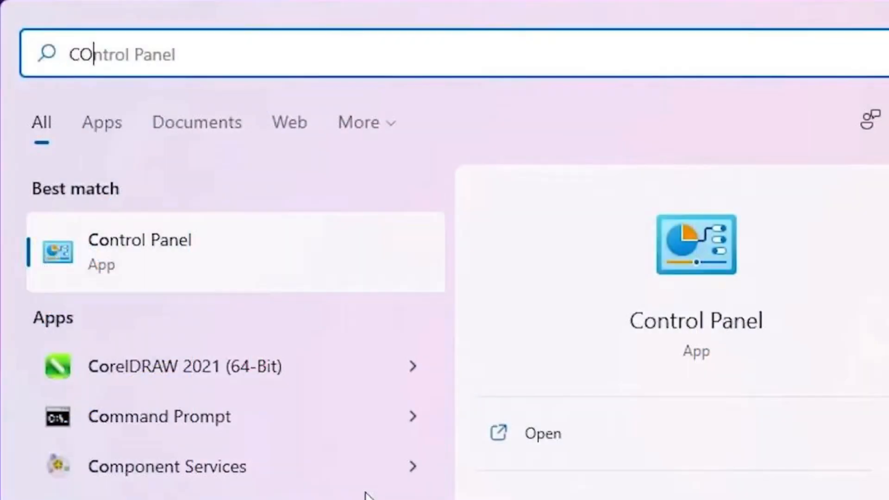
left_click(140, 251)
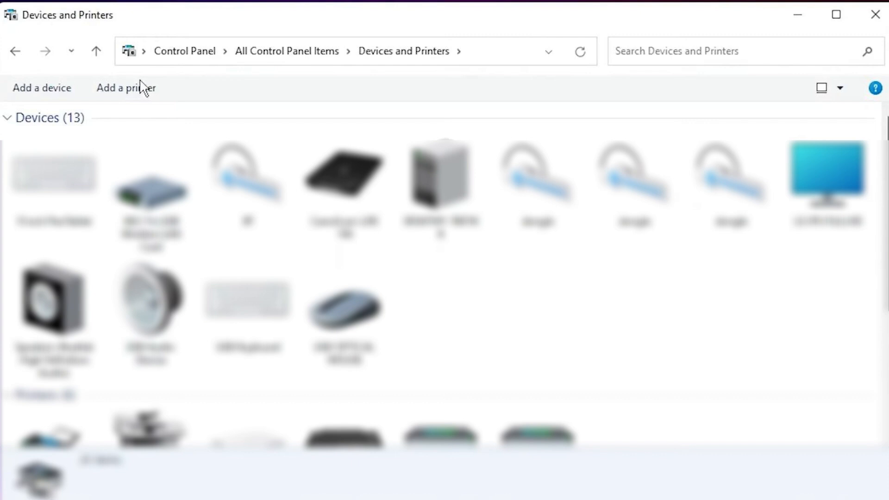
left_click(42, 87)
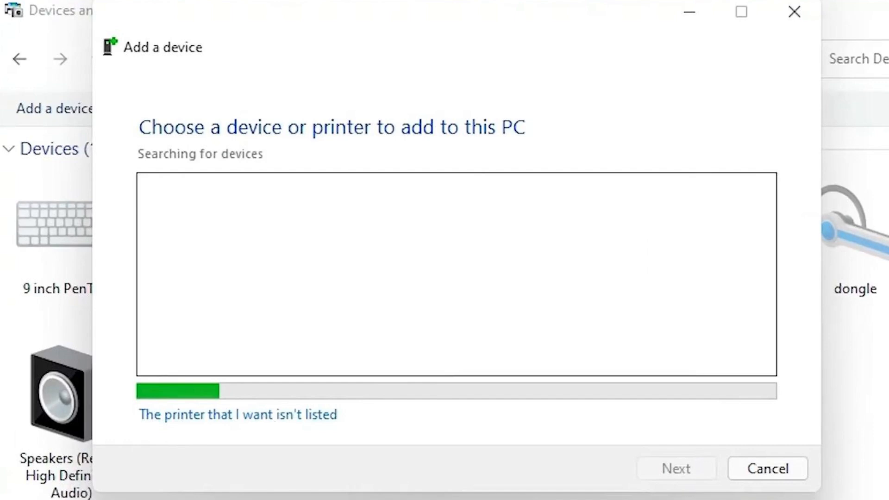
Choose a manually added local printer on the existing USB001 virtual printer port
left_click(239, 415)
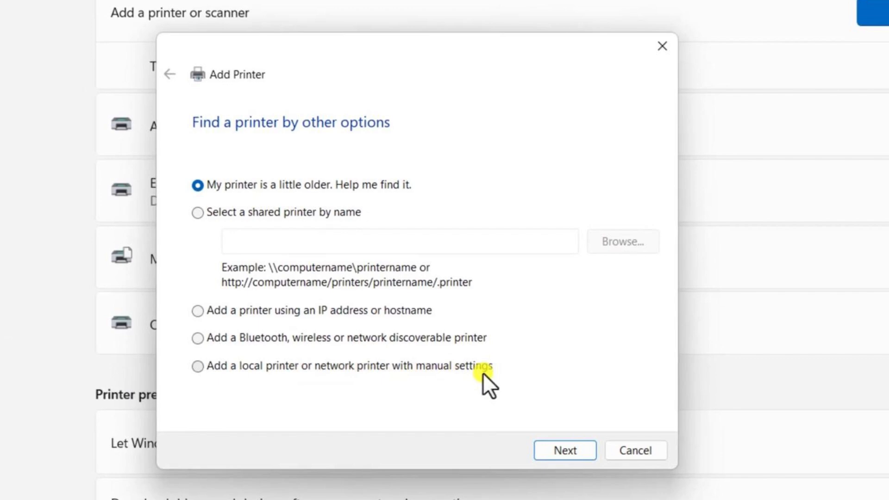
left_click(197, 378)
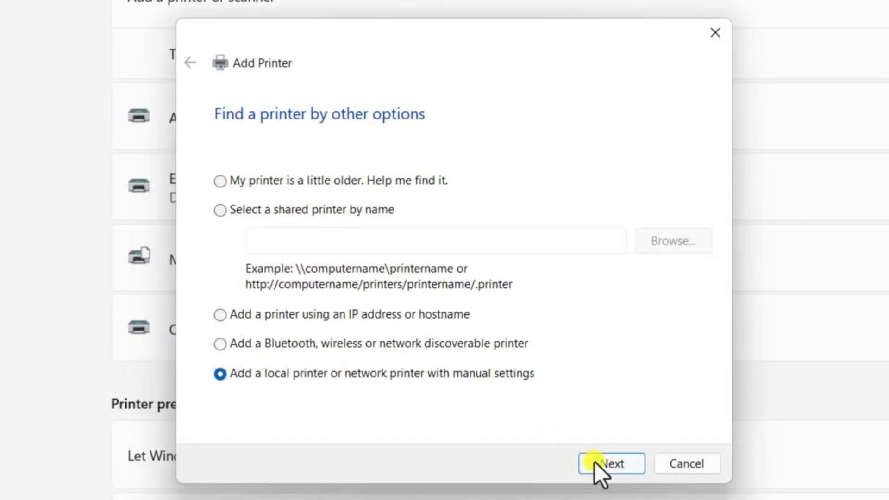
left_click(611, 463)
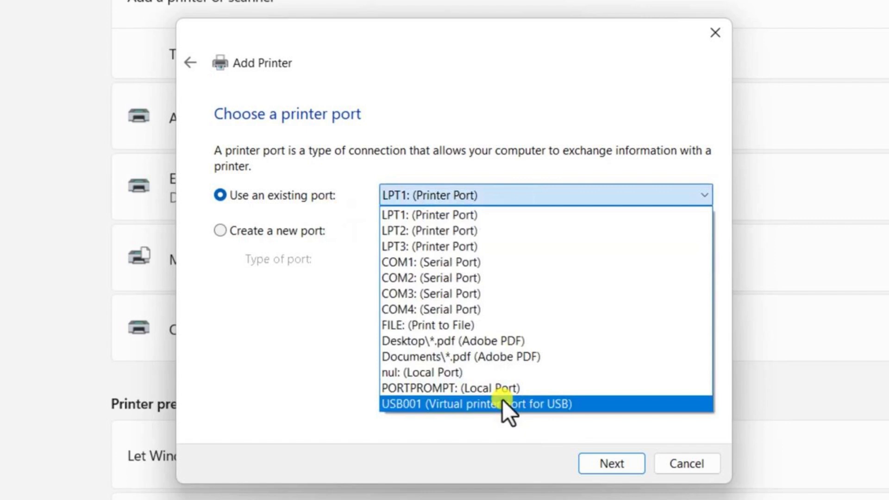
left_click(495, 404)
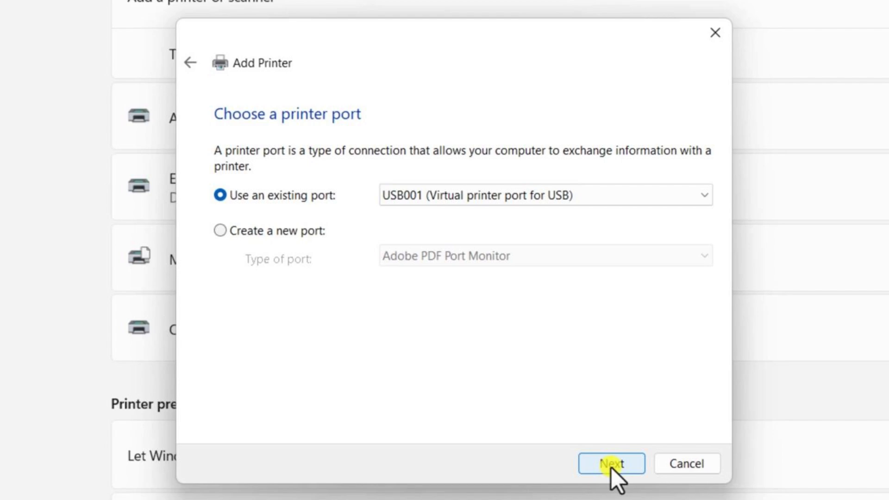
left_click(611, 463)
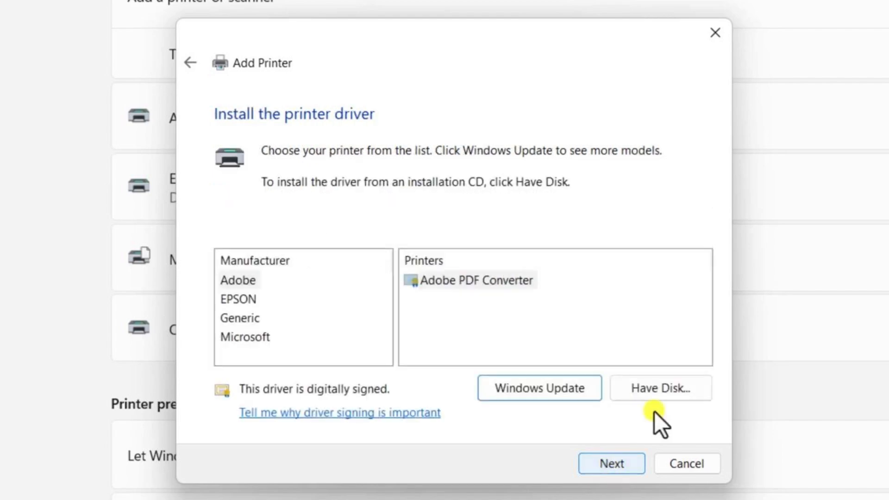
Use Have Disk to load the driver from CNAB4STD.INF in the extracted Driver folder
left_click(661, 388)
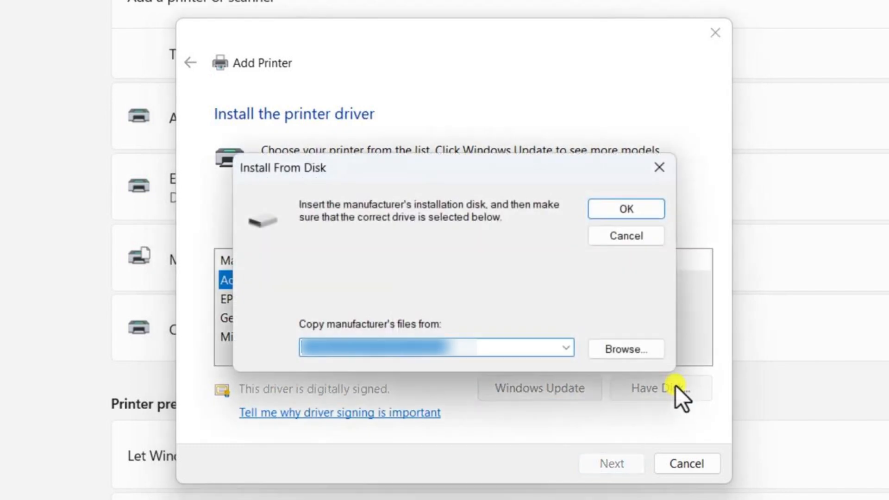
left_click(626, 348)
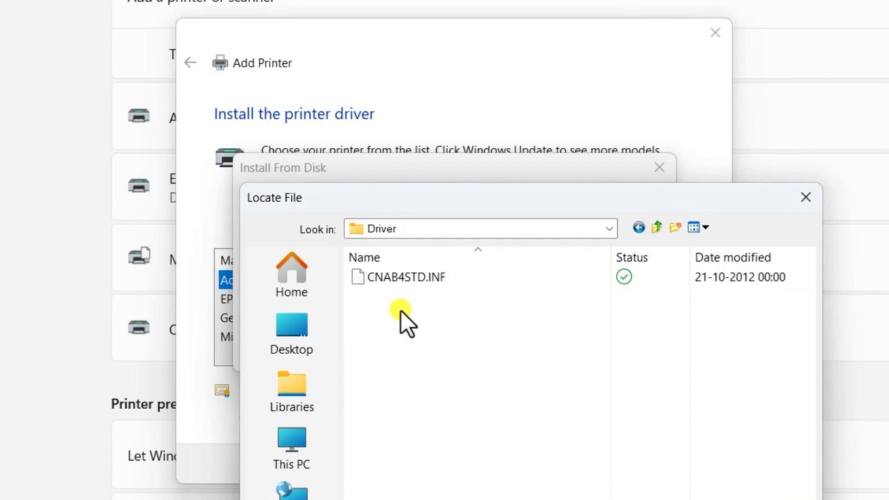
double_click(402, 276)
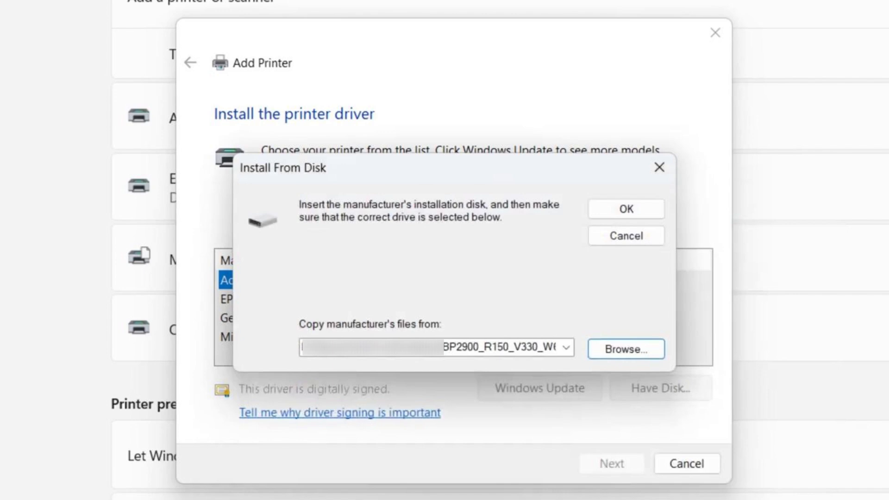
left_click(626, 208)
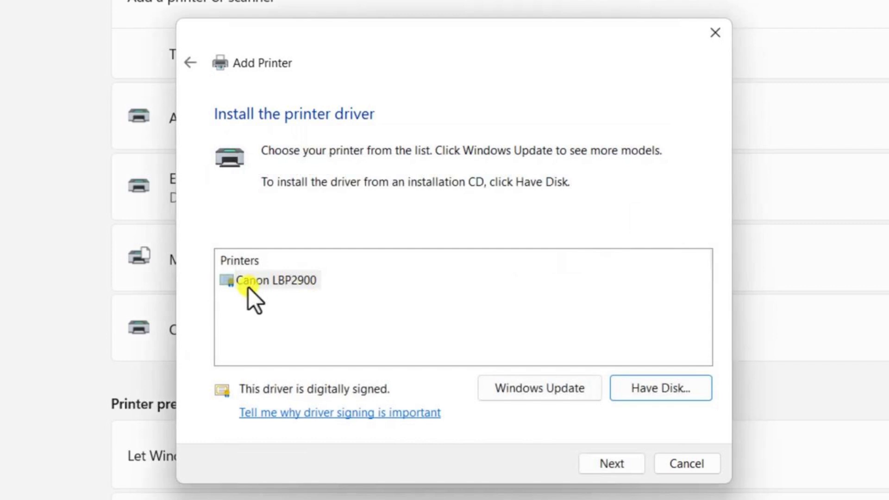
Install the Canon LBP2900 driver under its default printer name
left_click(272, 280)
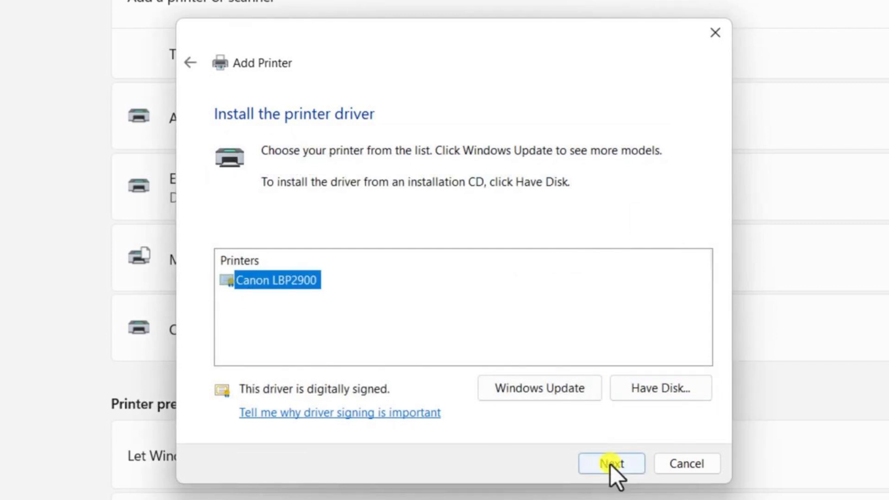
left_click(613, 464)
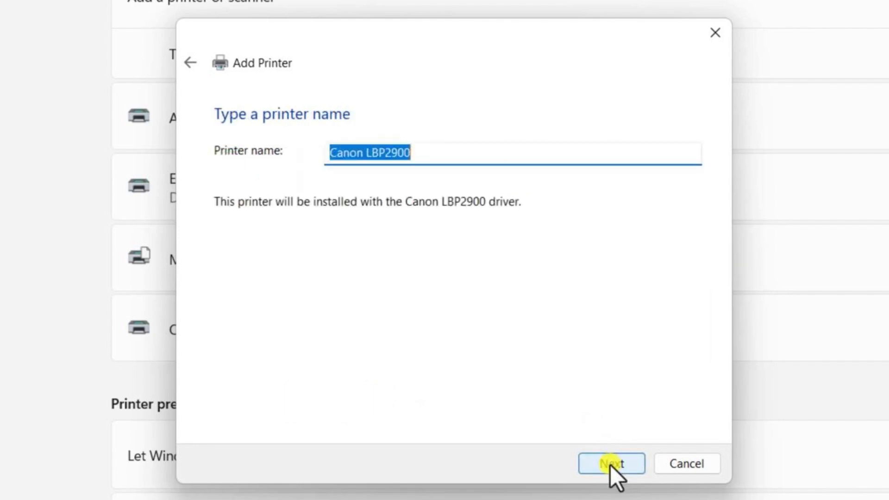
left_click(611, 464)
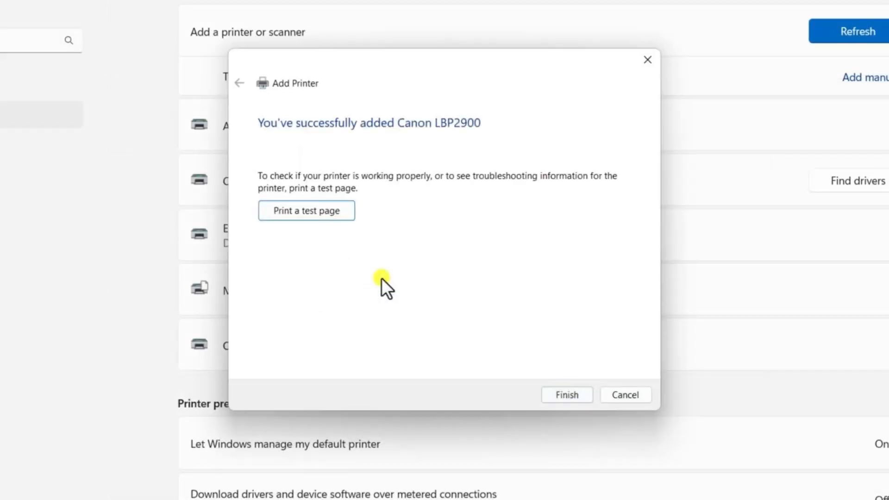
Send a test page to the new printer and finish the wizard
left_click(306, 211)
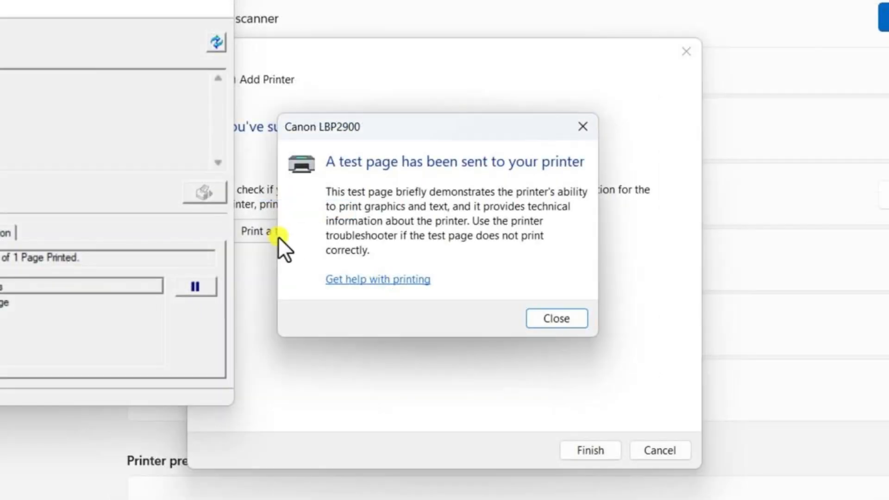
left_click(556, 319)
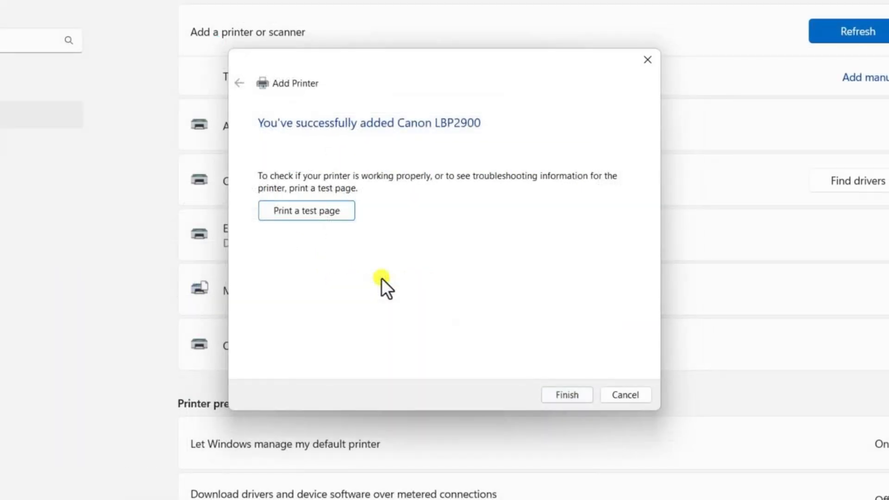
left_click(566, 394)
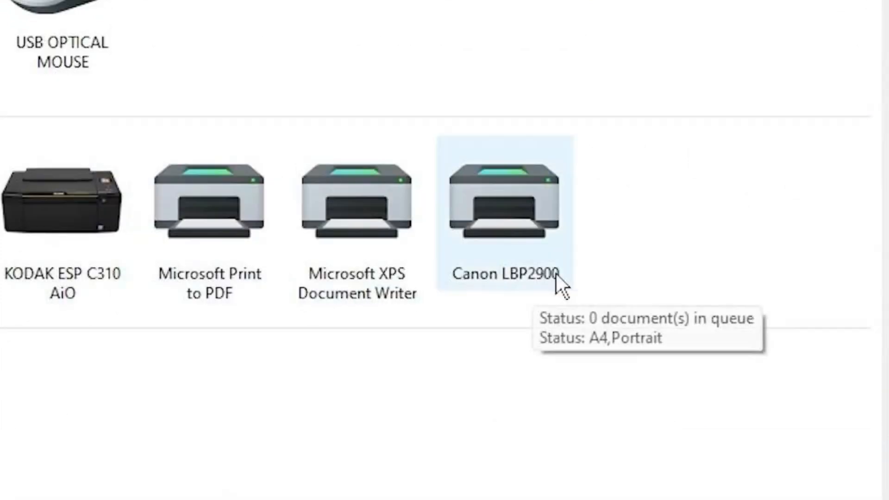